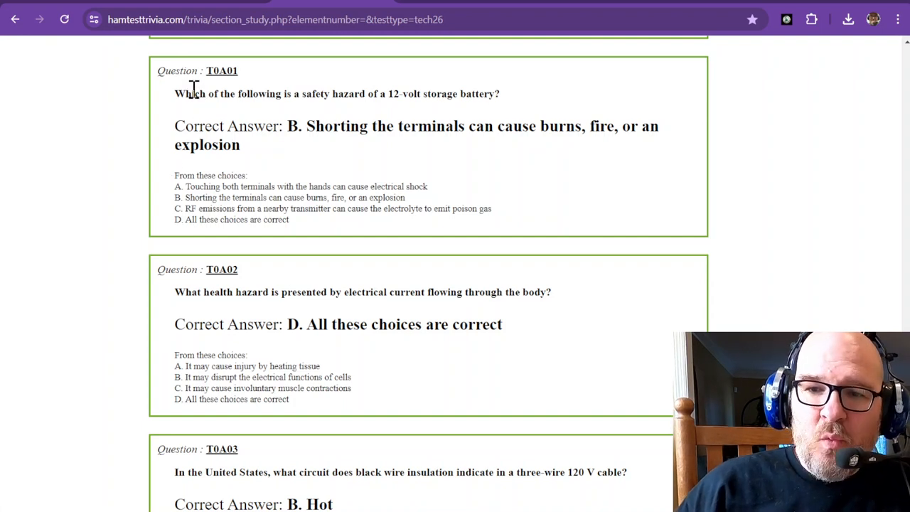
pyautogui.moveTo(224, 107)
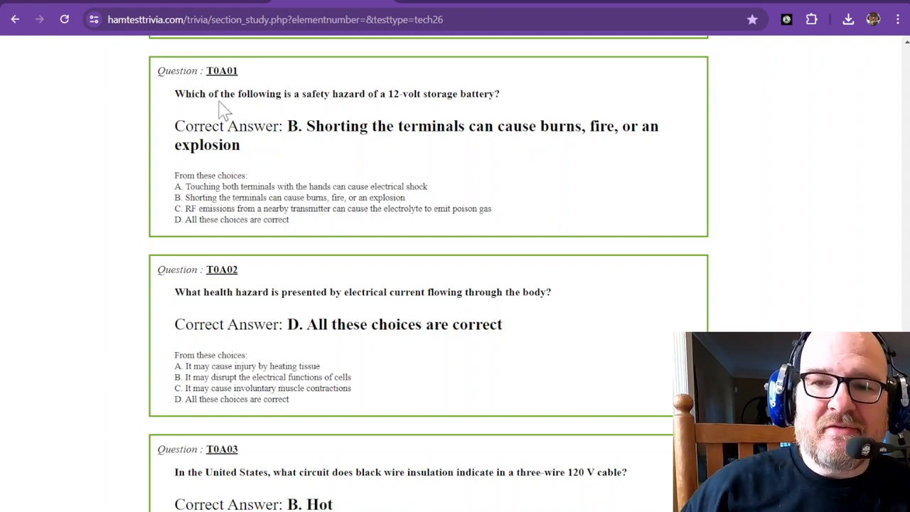
pyautogui.moveTo(322, 132)
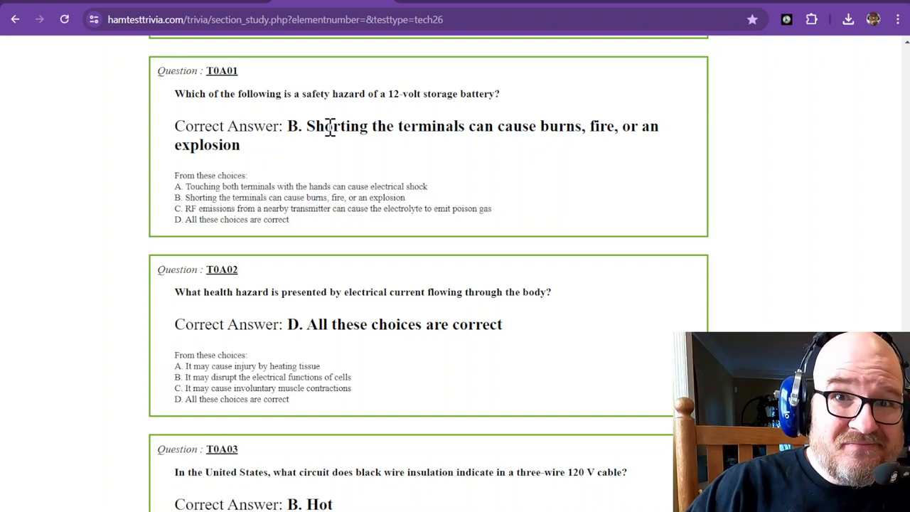
# Scroll down to question T0A02 on electrical current flowing through the body.
pyautogui.scroll(-3)
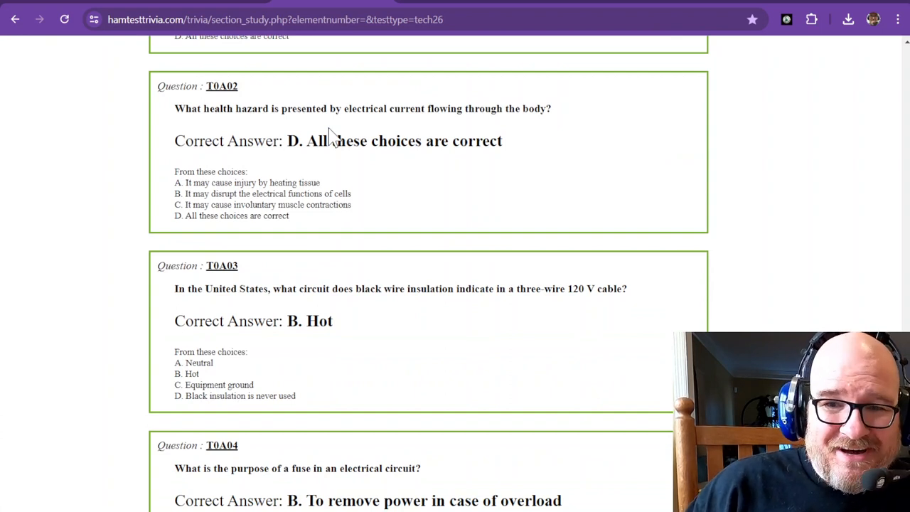
pyautogui.moveTo(263, 108)
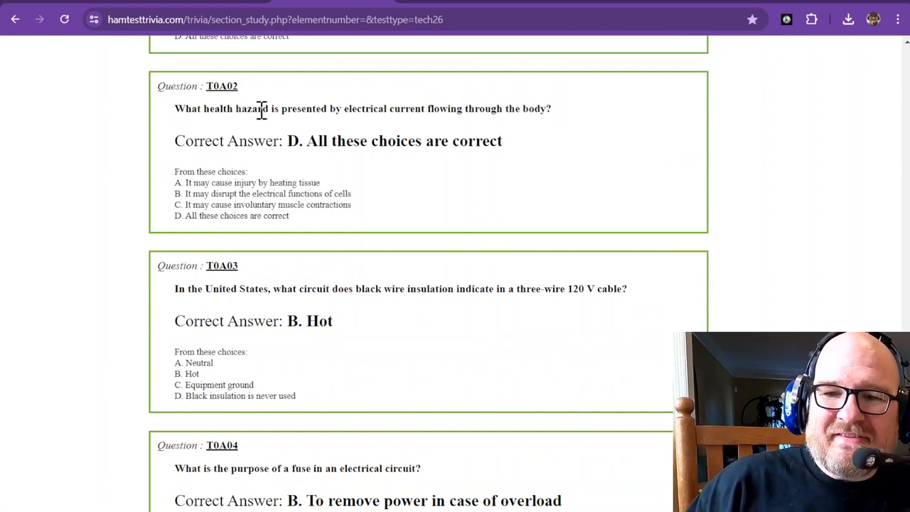
pyautogui.moveTo(418, 108)
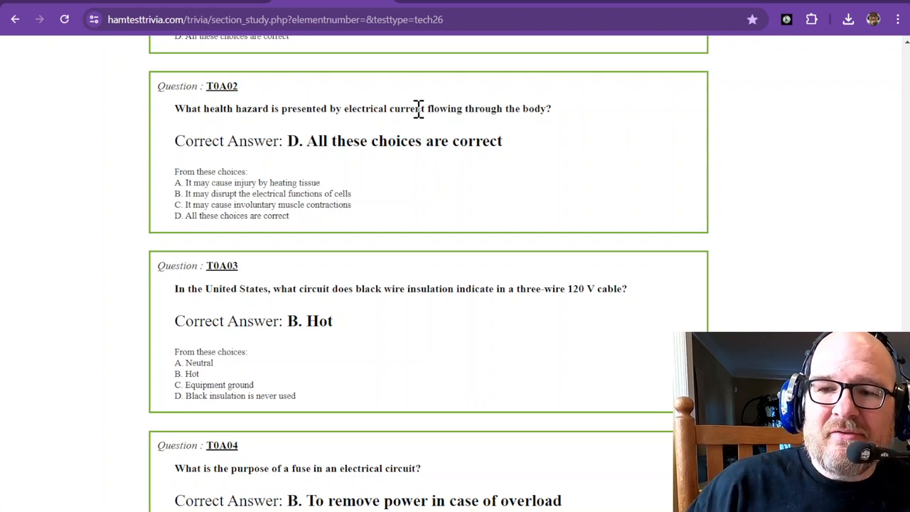
pyautogui.moveTo(444, 114)
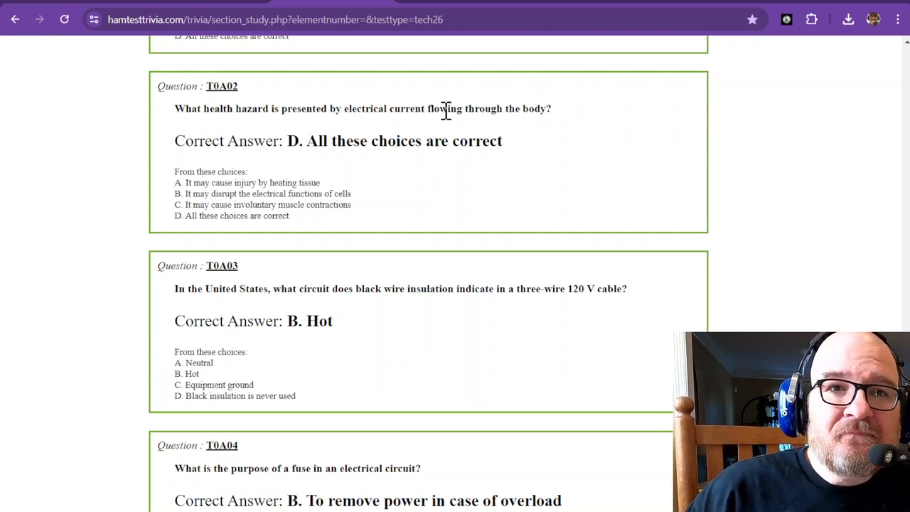
pyautogui.moveTo(369, 178)
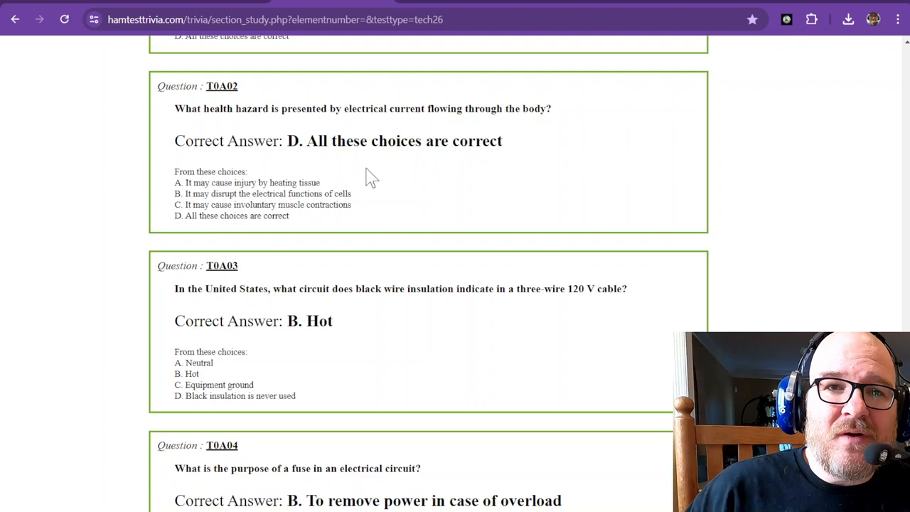
pyautogui.moveTo(281, 174)
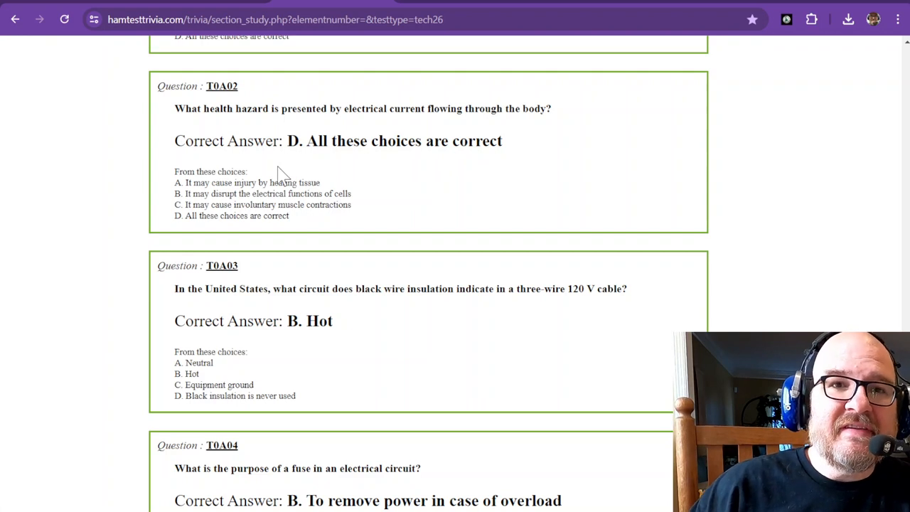
pyautogui.moveTo(263, 178)
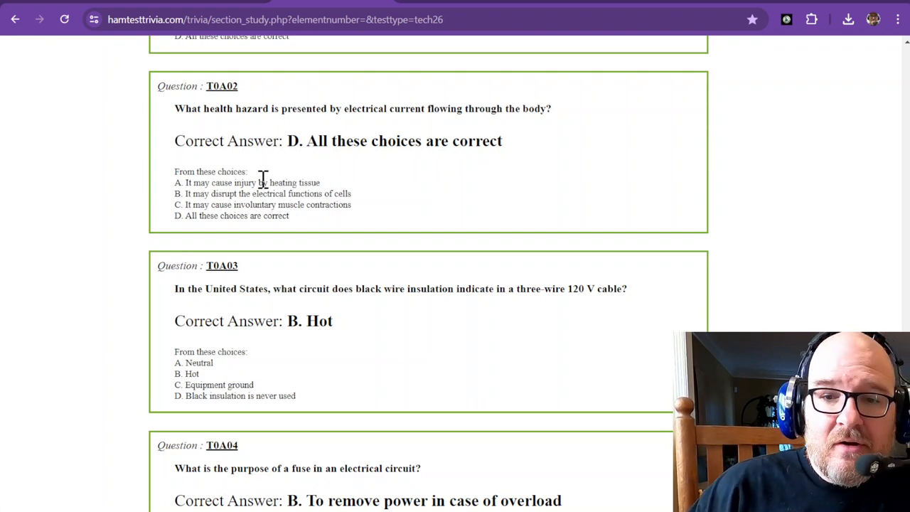
pyautogui.moveTo(192, 206)
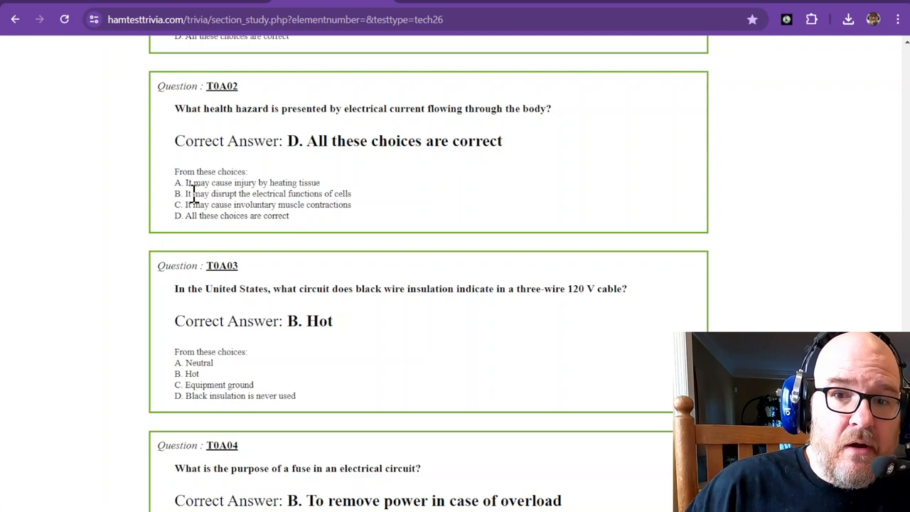
# Scroll down to question T0A03 on black wire insulation, whose answer is Hot.
pyautogui.scroll(-3)
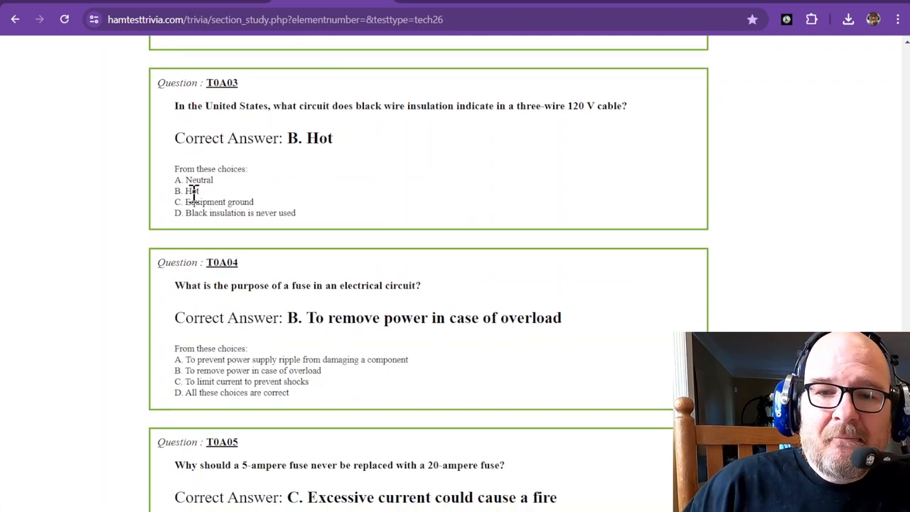
pyautogui.moveTo(338, 140)
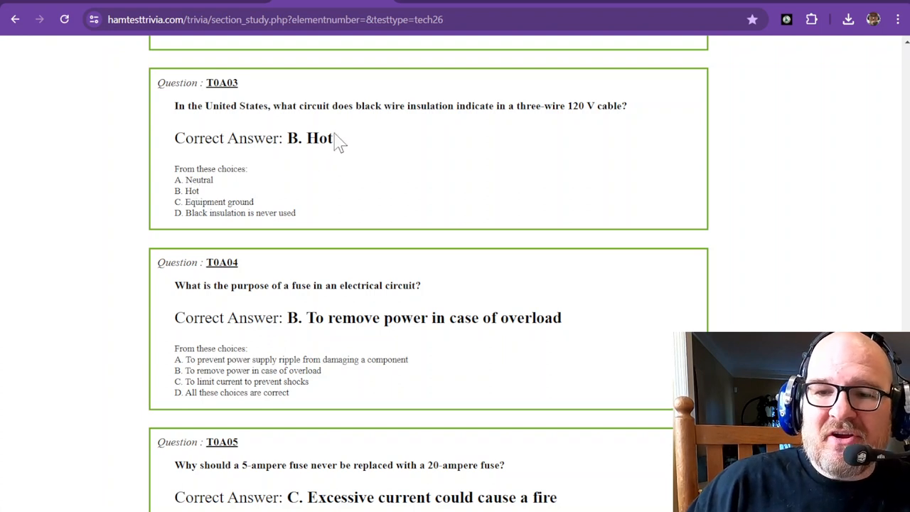
pyautogui.moveTo(465, 106)
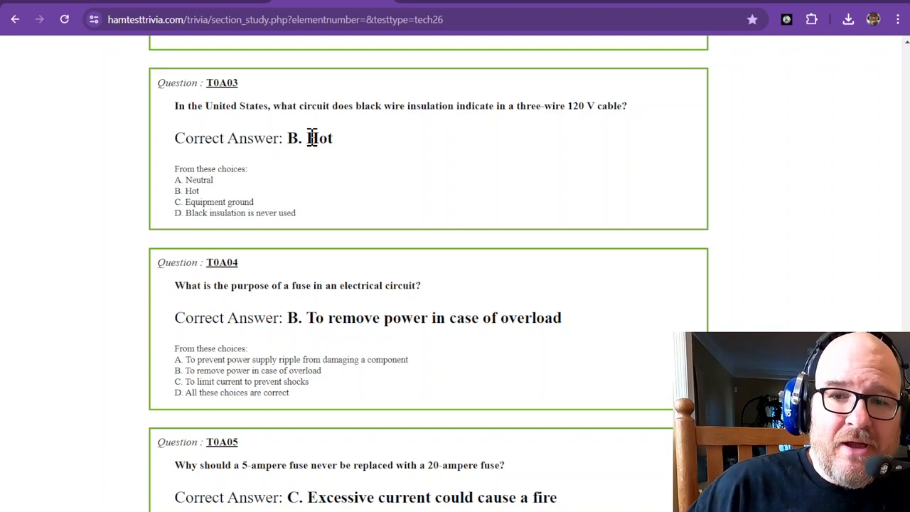
# Scroll down to question T0A04 on a fuse's purpose, removing power on overload.
pyautogui.scroll(-3)
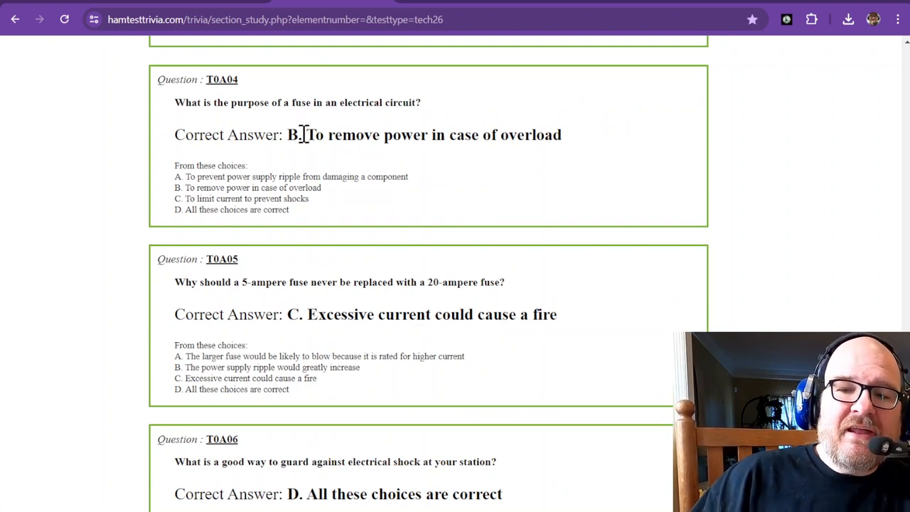
pyautogui.moveTo(383, 135)
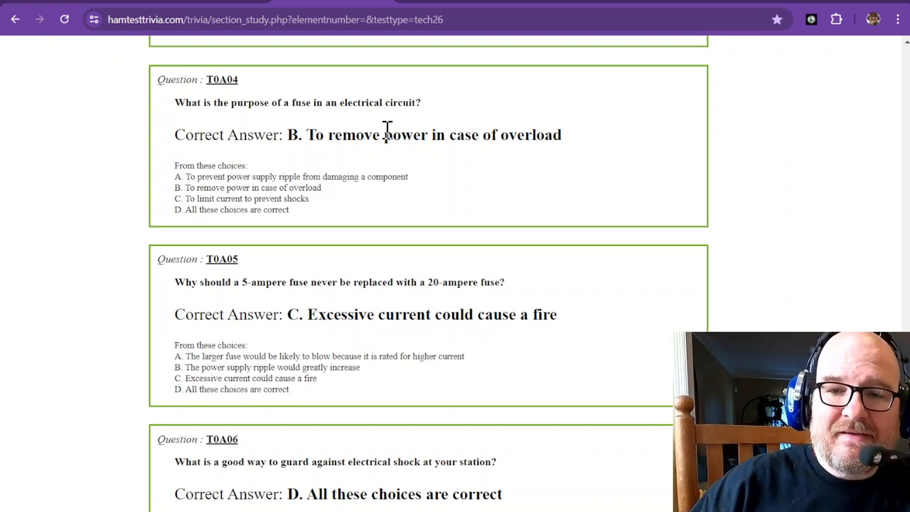
pyautogui.moveTo(386, 176)
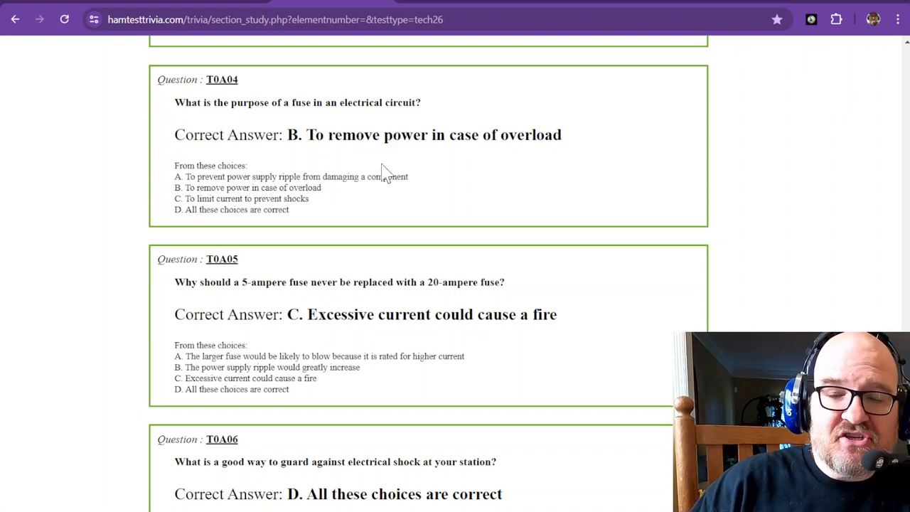
pyautogui.moveTo(402, 142)
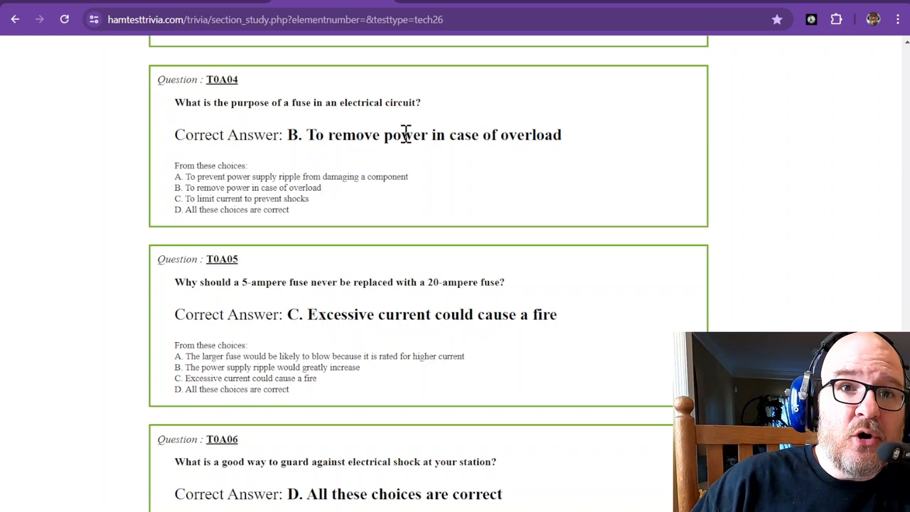
# Scroll down past T0A05 on the 20-ampere fuse swap to T0A06 on guarding against shock.
pyautogui.scroll(-3)
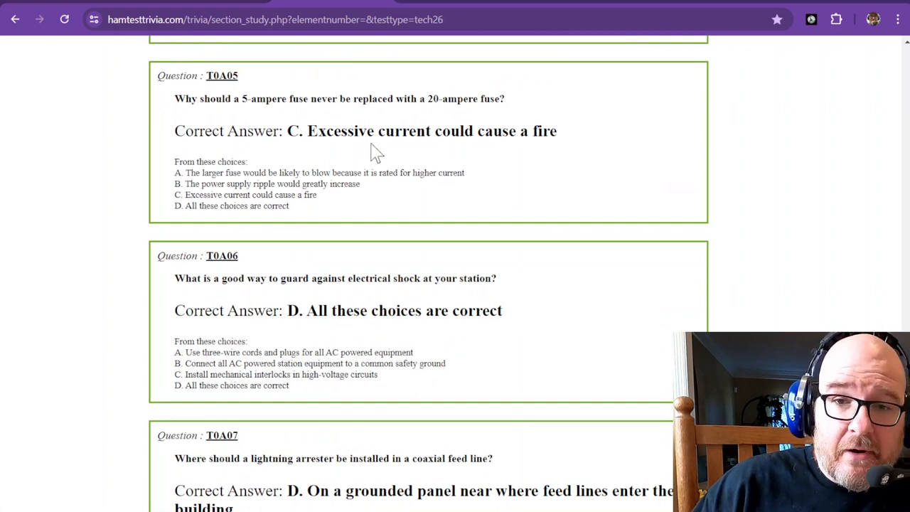
pyautogui.moveTo(301, 128)
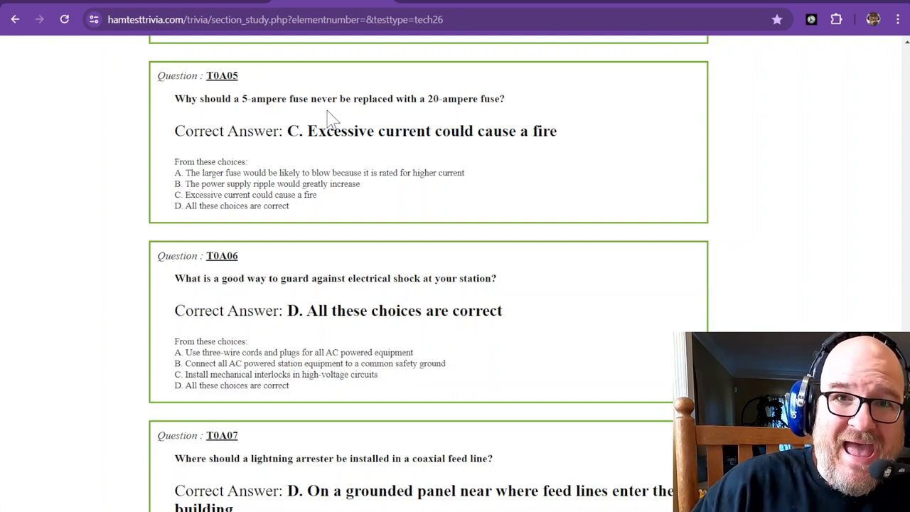
pyautogui.moveTo(311, 136)
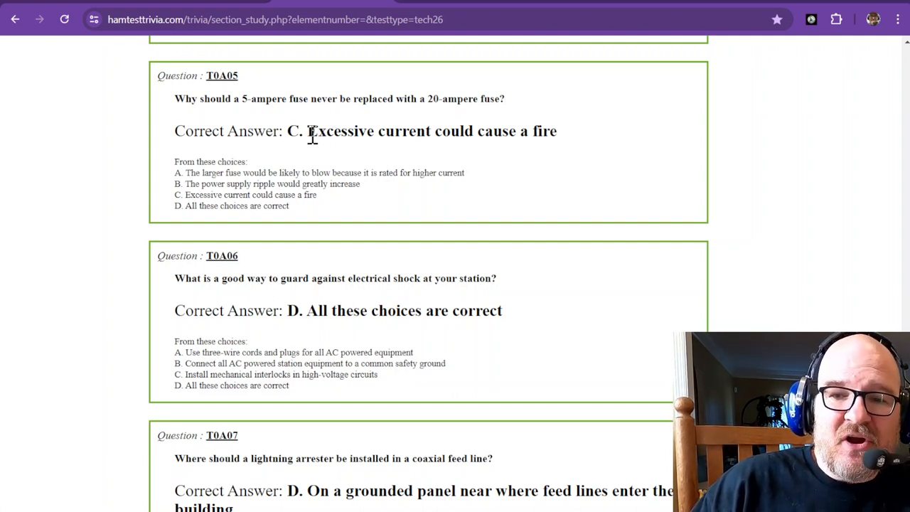
pyautogui.moveTo(315, 127)
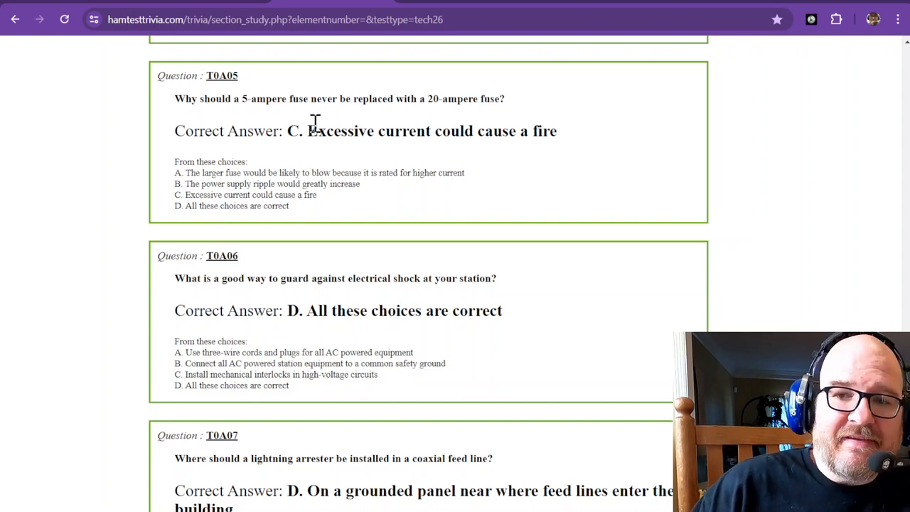
pyautogui.scroll(-3)
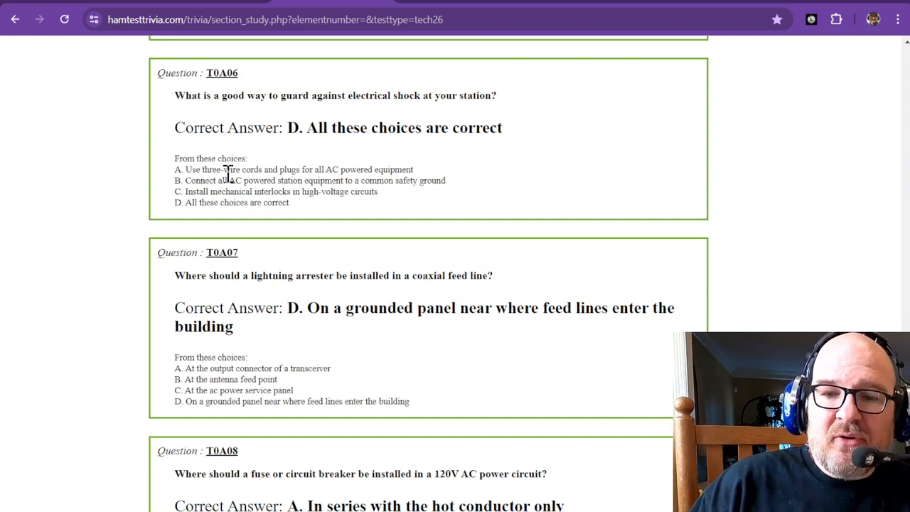
pyautogui.moveTo(289, 173)
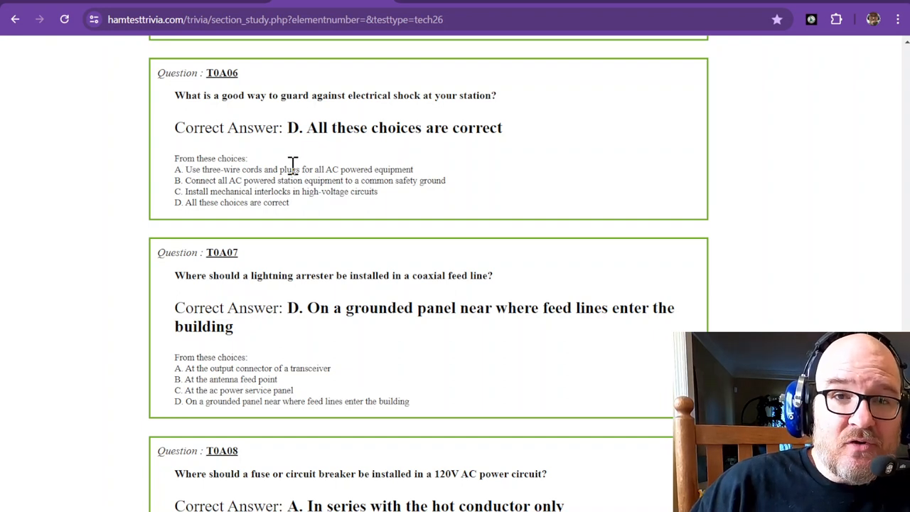
pyautogui.moveTo(294, 171)
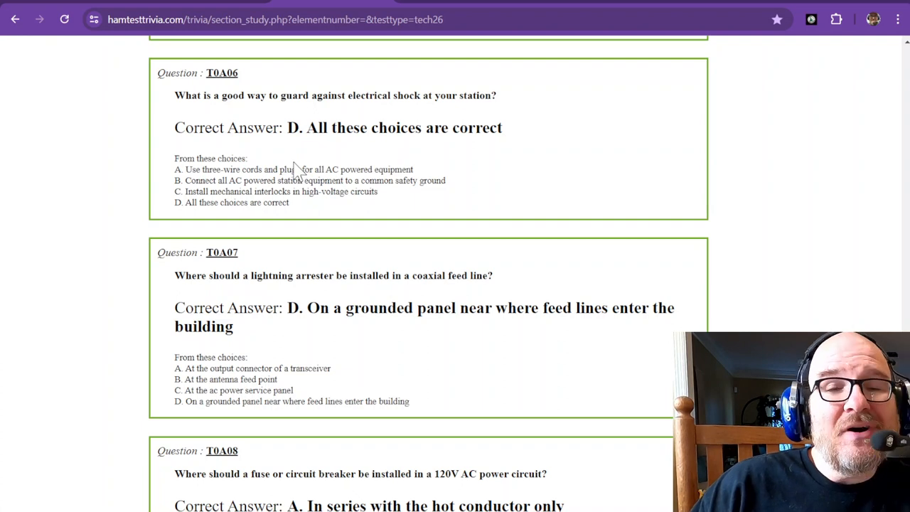
pyautogui.moveTo(220, 181)
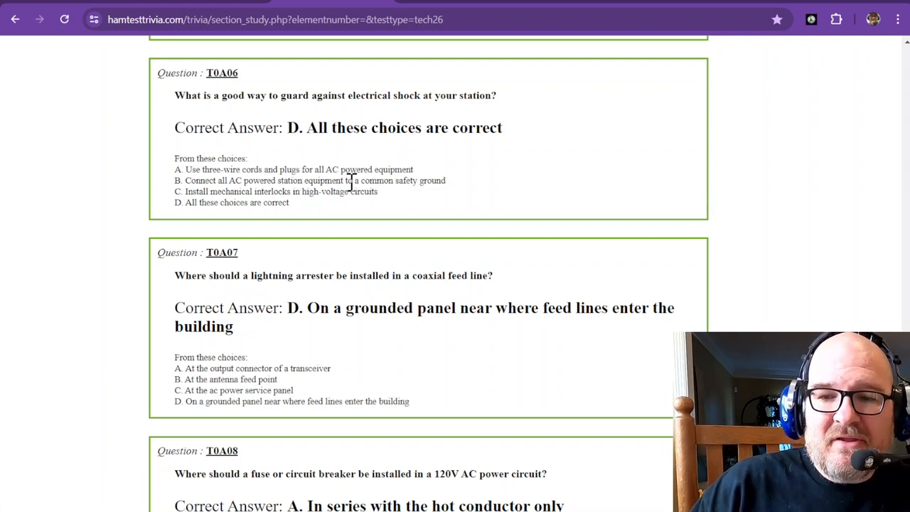
pyautogui.moveTo(412, 196)
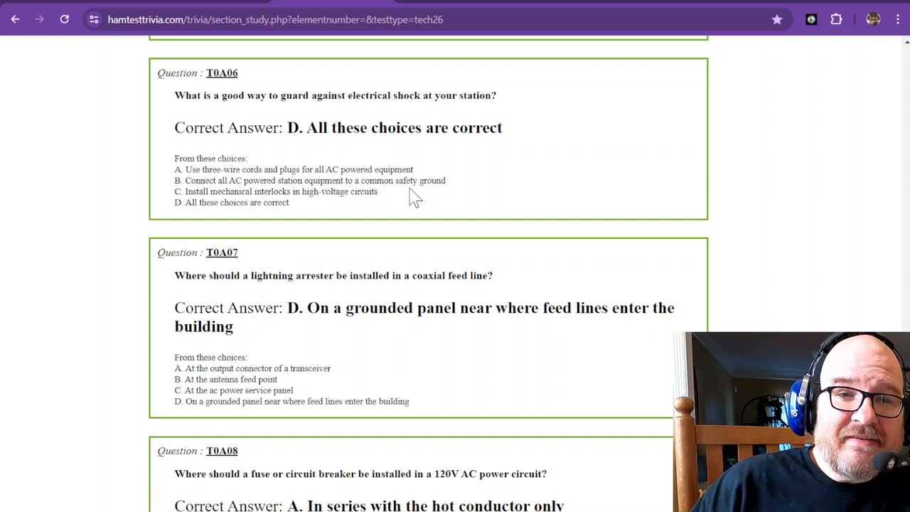
pyautogui.moveTo(357, 182)
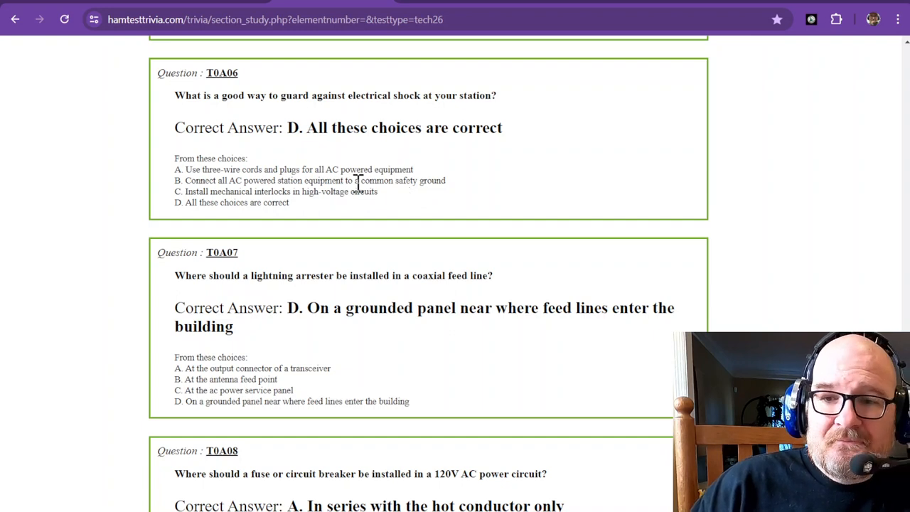
pyautogui.moveTo(213, 199)
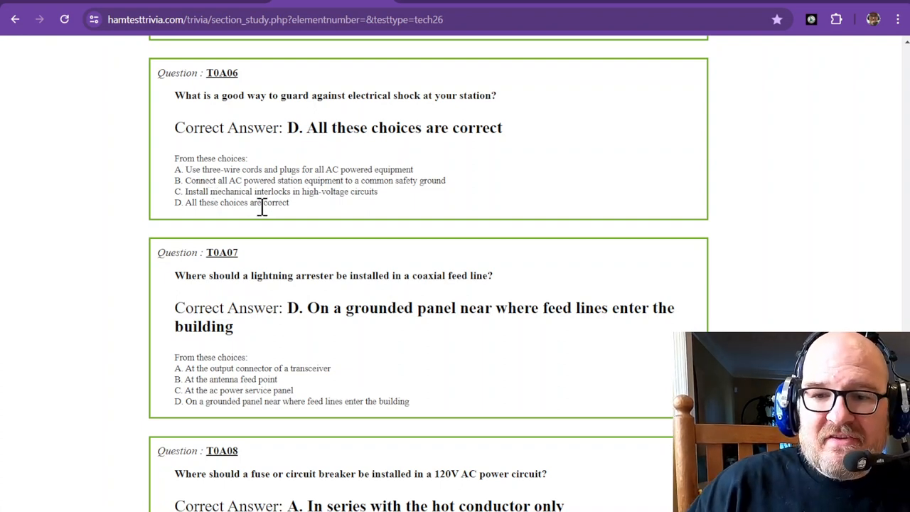
pyautogui.moveTo(284, 216)
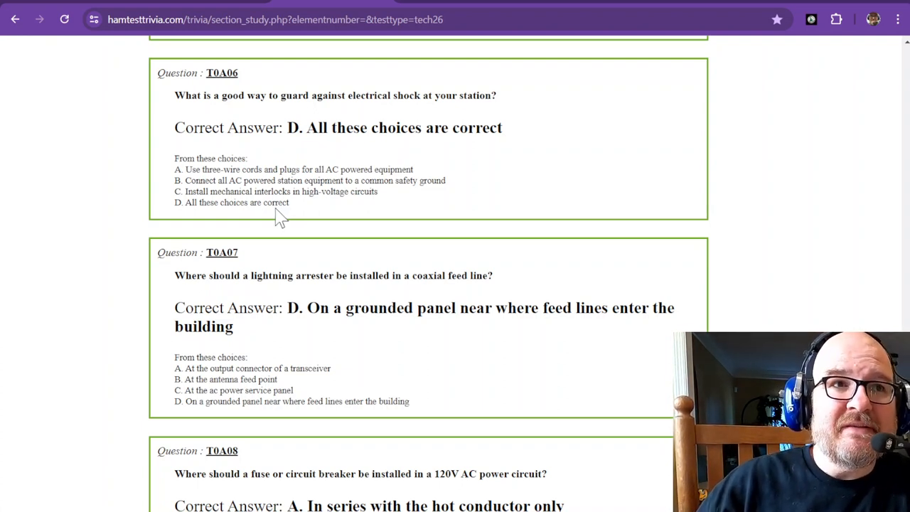
# Scroll down to question T0A07 on lightning arrester placement near the feed line entry.
pyautogui.scroll(-3)
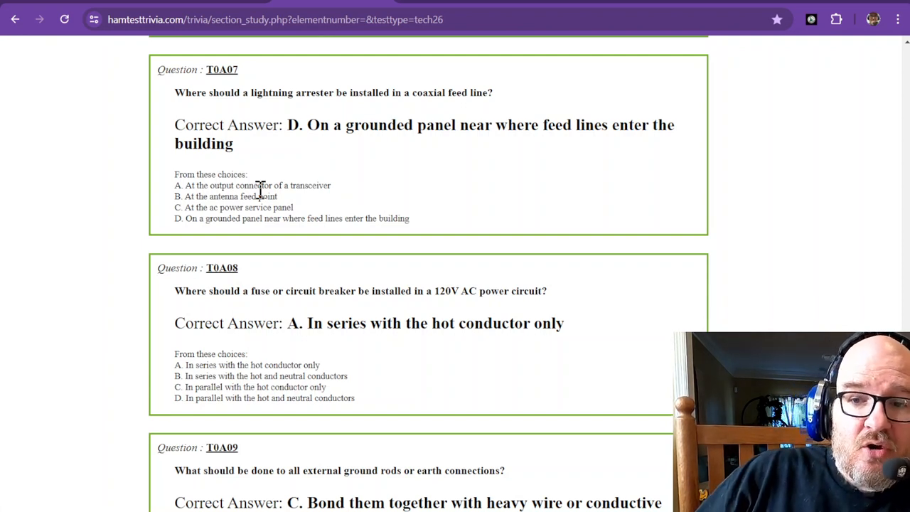
pyautogui.moveTo(309, 174)
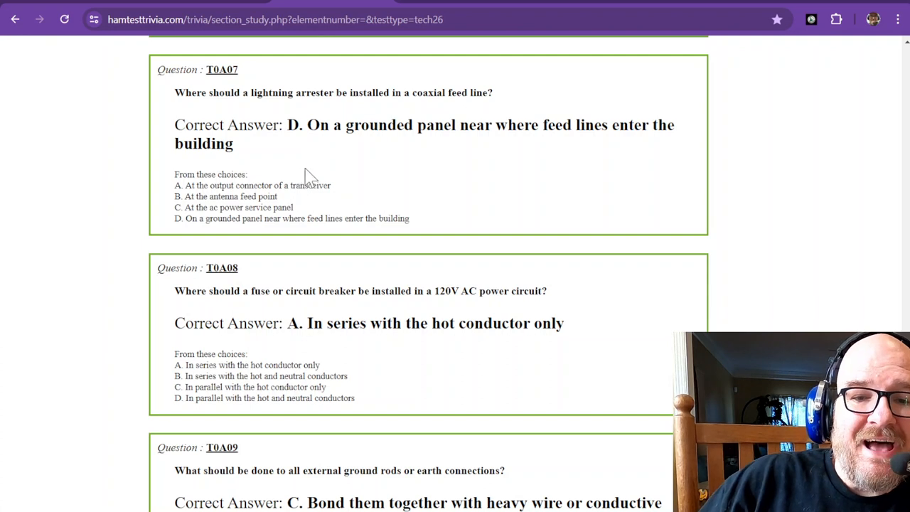
pyautogui.moveTo(313, 171)
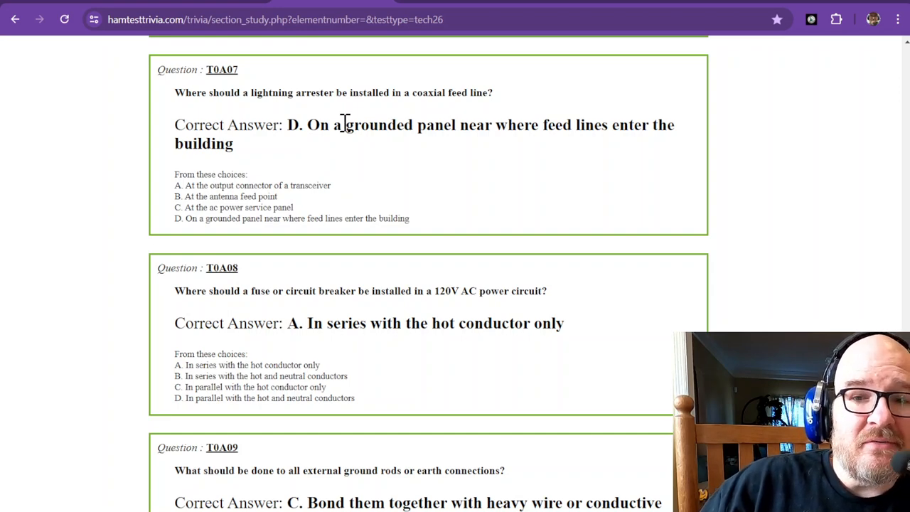
# Scroll down through T0A08 on breaker placement in series with the hot conductor toward T0A09.
pyautogui.scroll(-3)
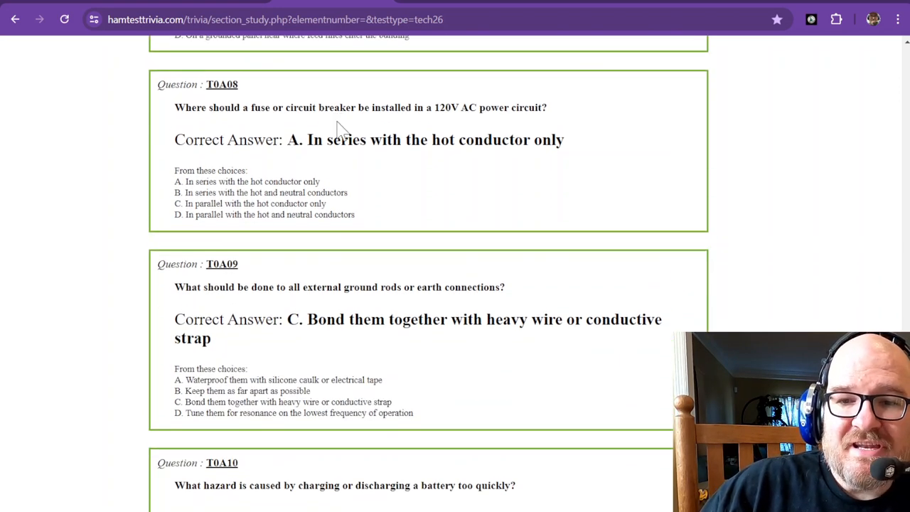
pyautogui.moveTo(356, 124)
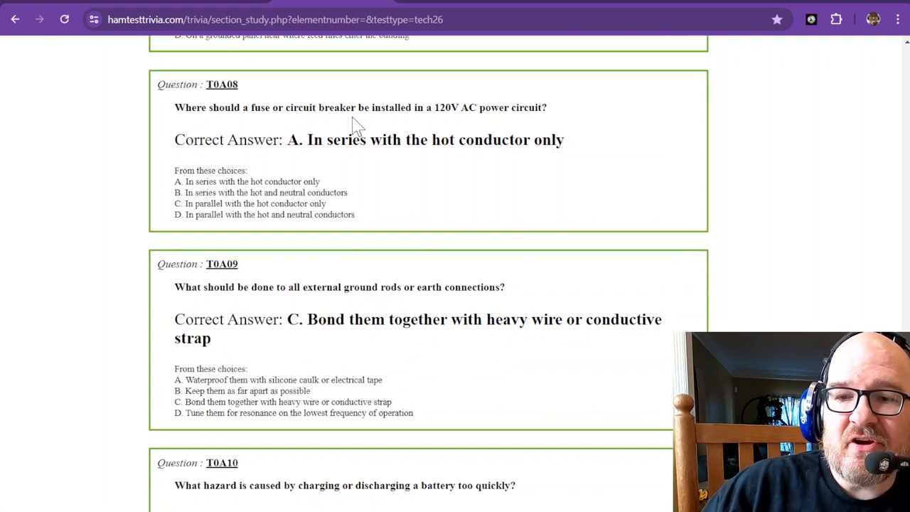
pyautogui.moveTo(453, 108)
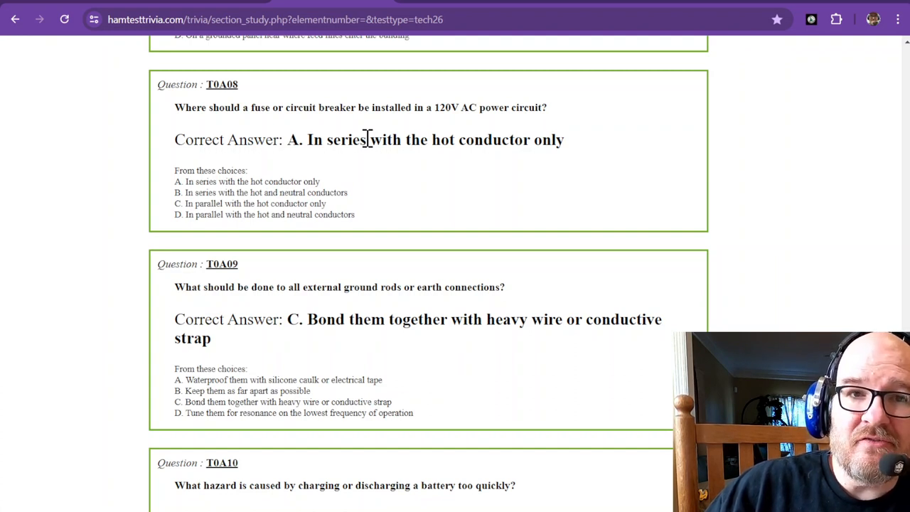
pyautogui.scroll(-3)
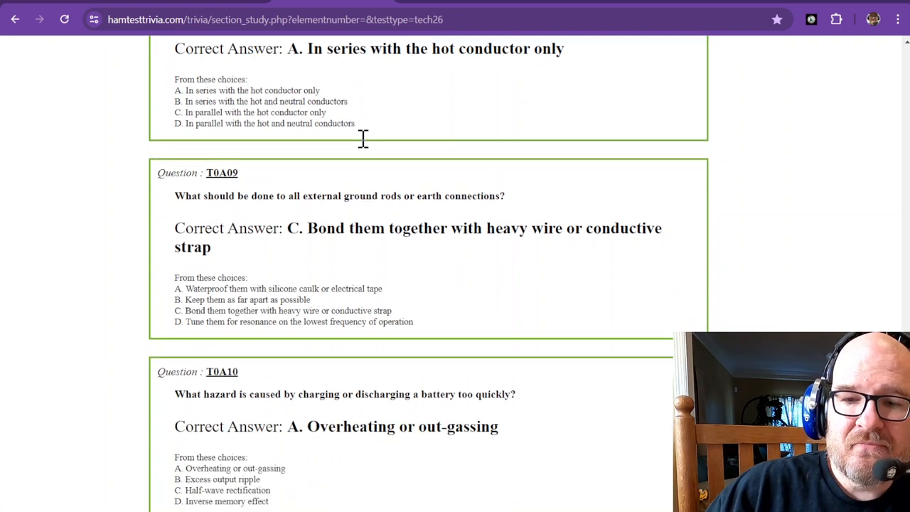
# Scroll down so T0A09 on bonding ground rods with heavy wire or strap leads the page.
pyautogui.scroll(-3)
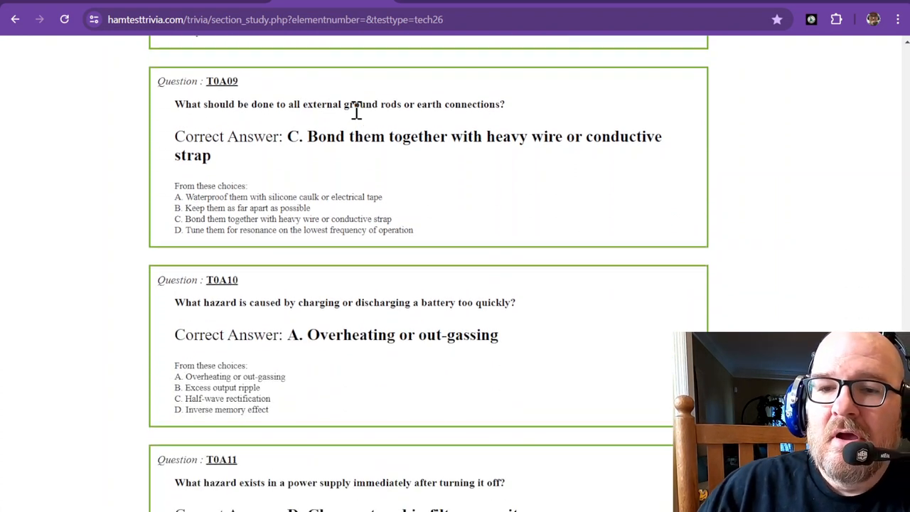
pyautogui.moveTo(341, 135)
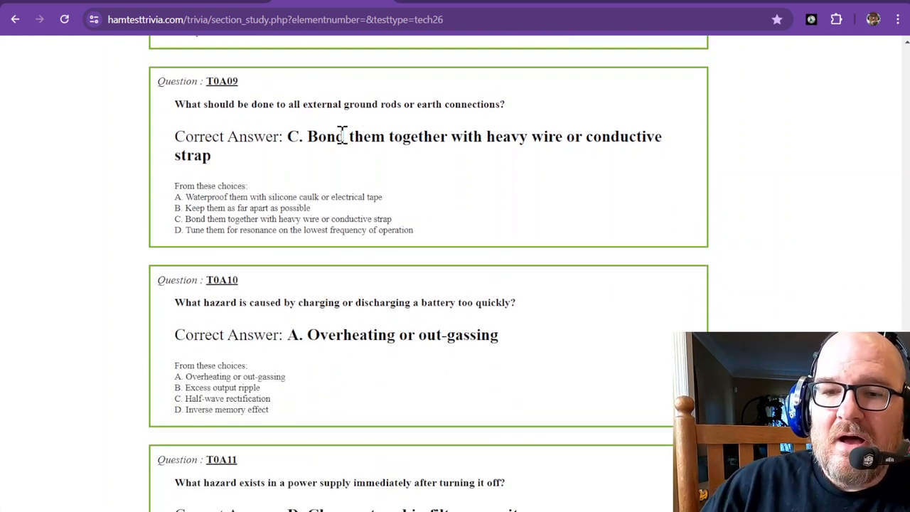
pyautogui.moveTo(355, 128)
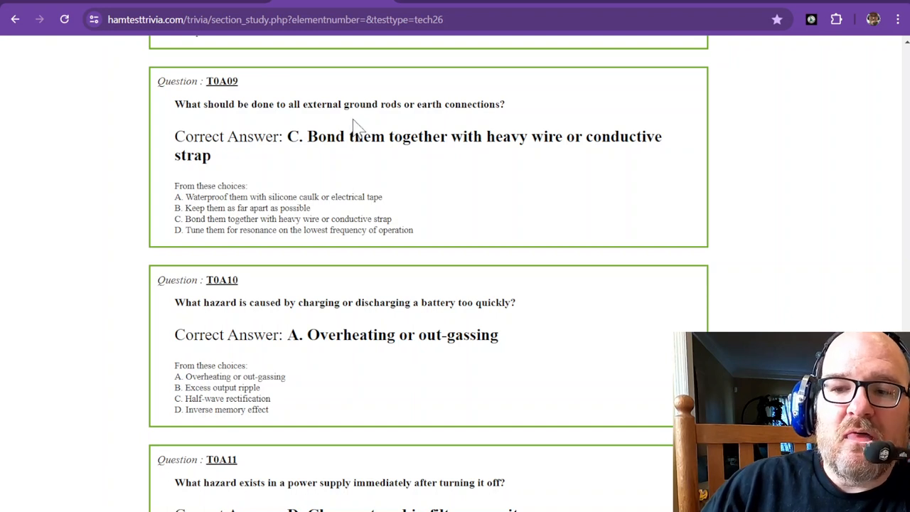
pyautogui.moveTo(376, 146)
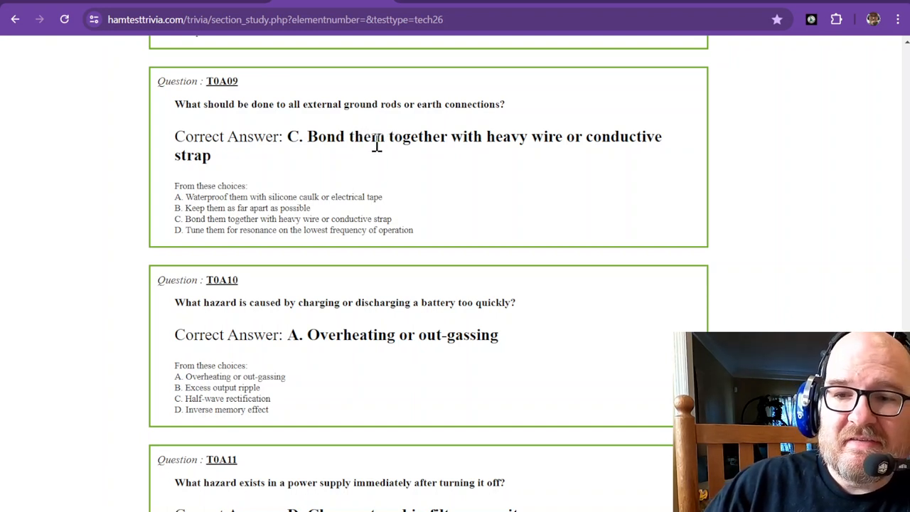
pyautogui.moveTo(365, 146)
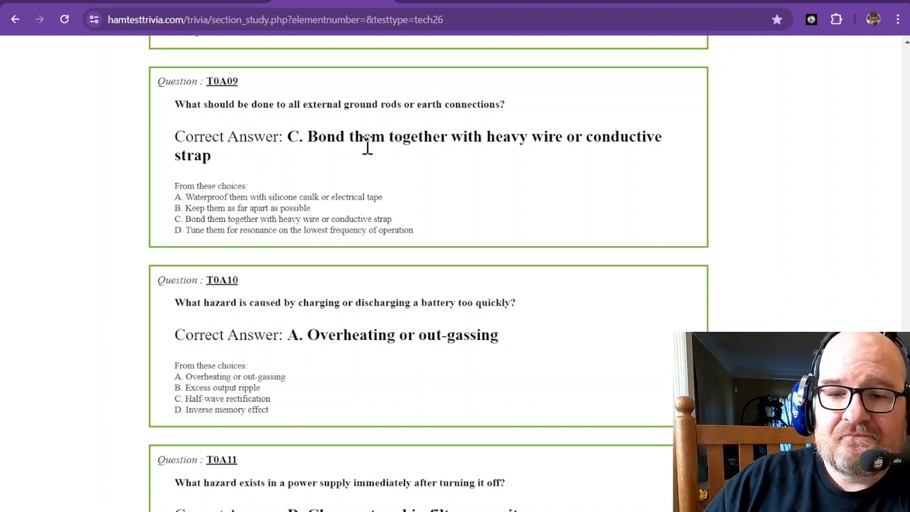
# Scroll down to question T0A10 on fast battery charging causing overheating or out-gassing.
pyautogui.scroll(-3)
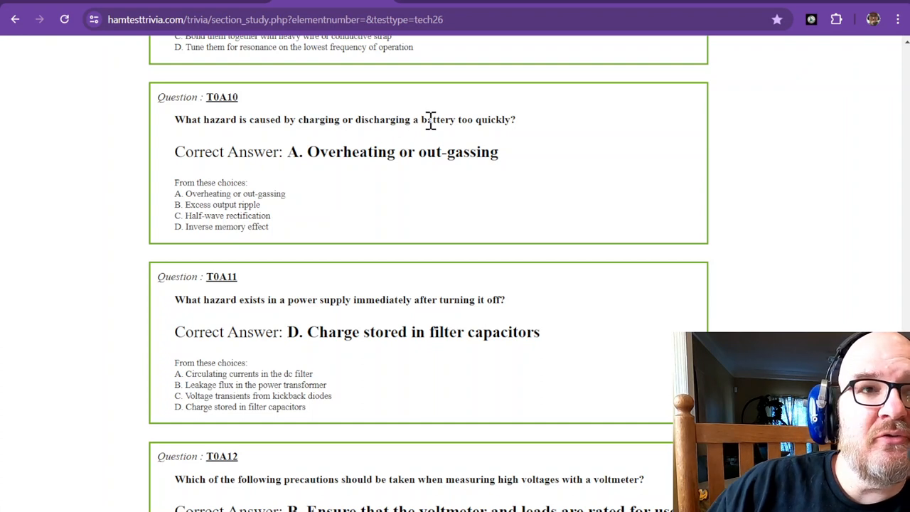
pyautogui.moveTo(382, 155)
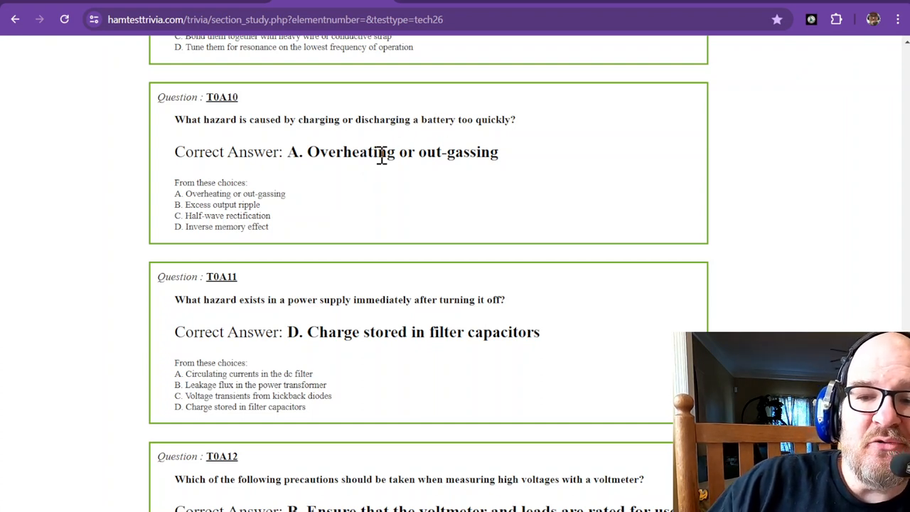
pyautogui.moveTo(430, 152)
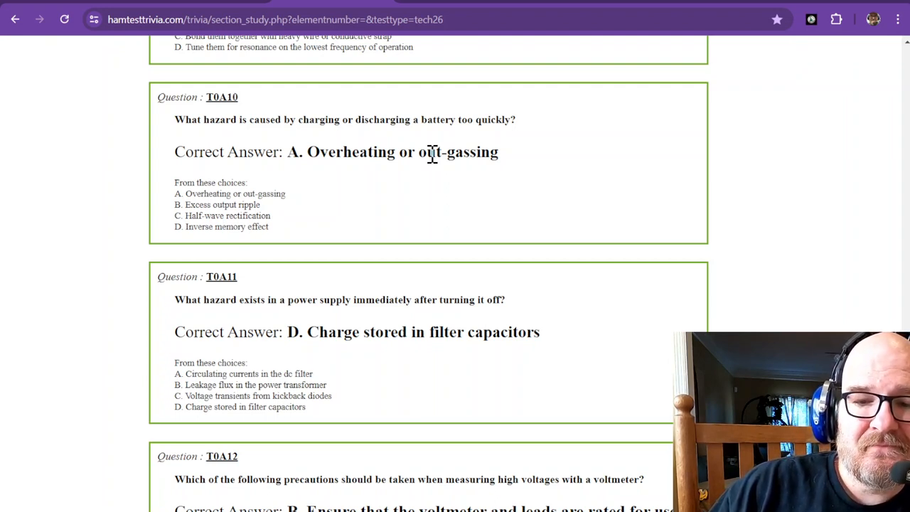
# Scroll down to T0A11 on filter-capacitor charge hazards, with T0A12 fully visible below.
pyautogui.scroll(-3)
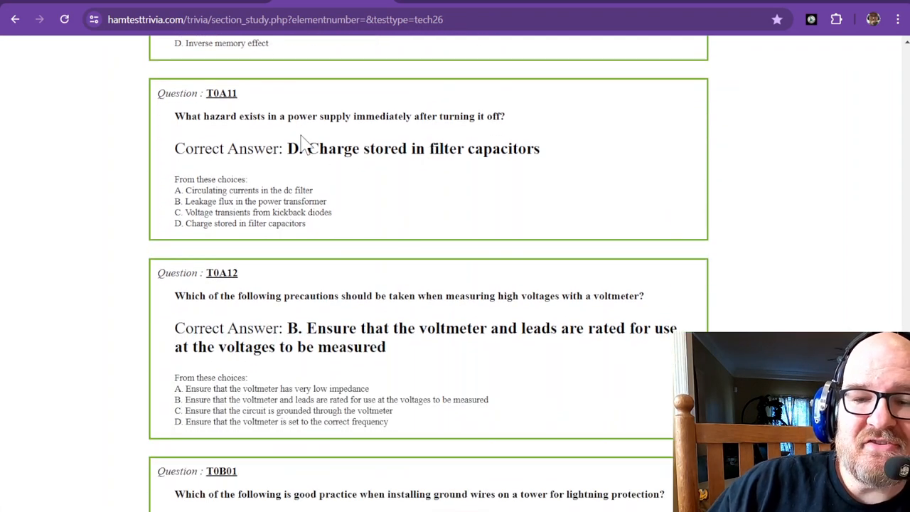
pyautogui.moveTo(368, 119)
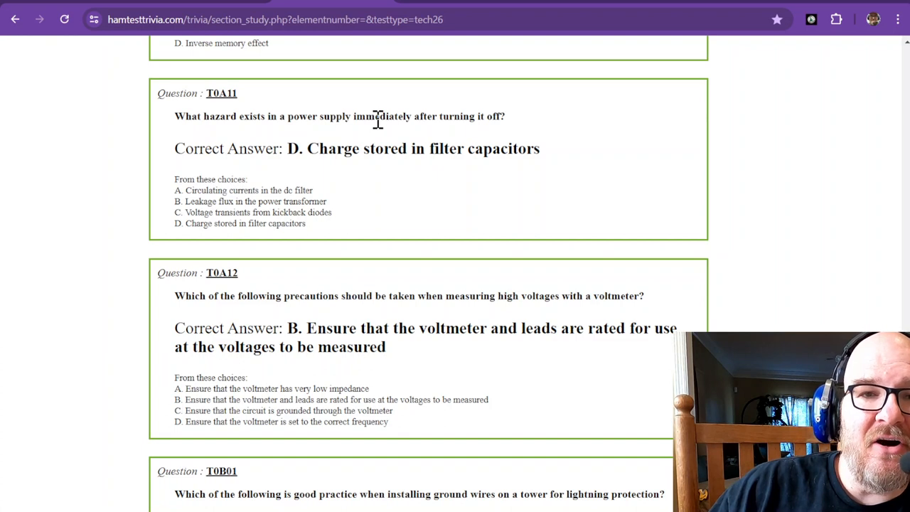
pyautogui.moveTo(374, 207)
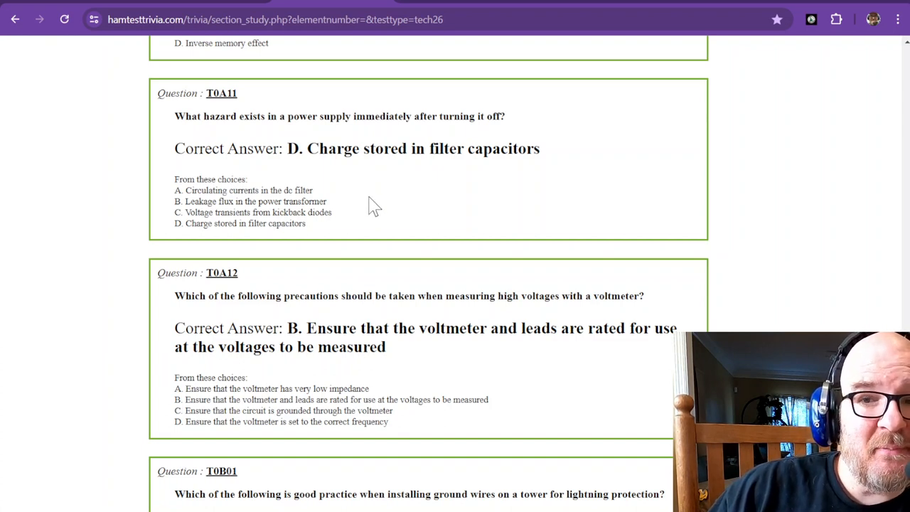
pyautogui.moveTo(376, 195)
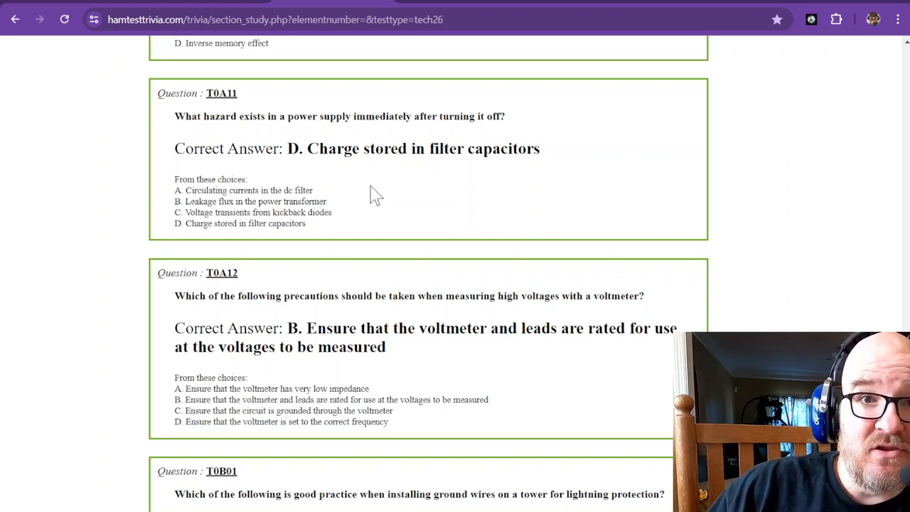
pyautogui.moveTo(353, 169)
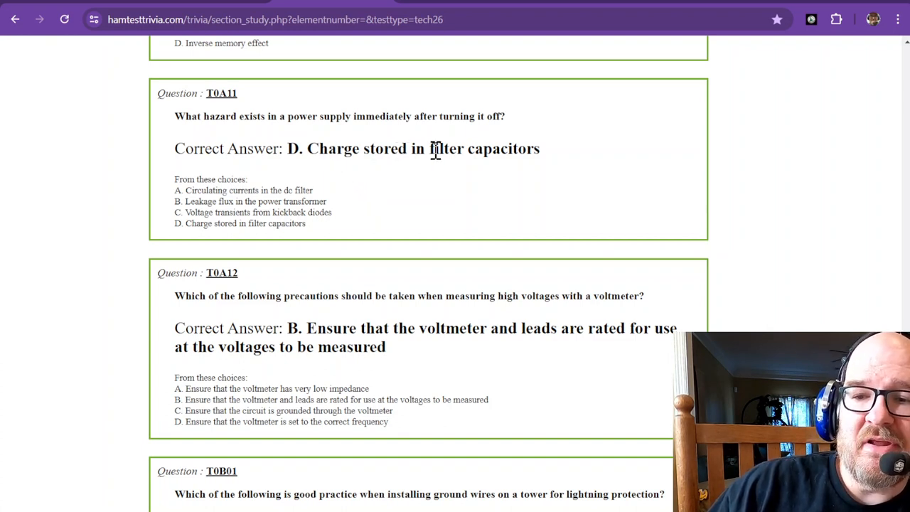
pyautogui.moveTo(309, 184)
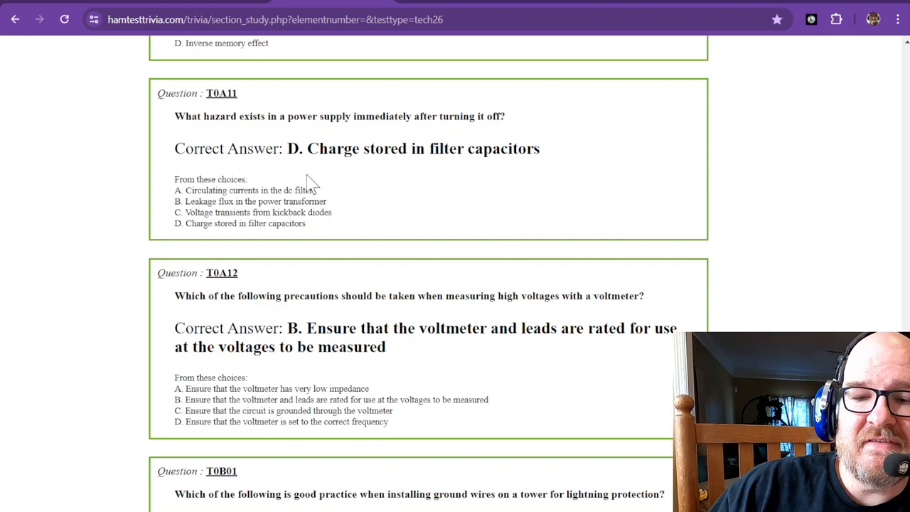
# Scroll to T0A12 and highlight "voltmeter and leads are rated" in its correct answer.
pyautogui.scroll(-3)
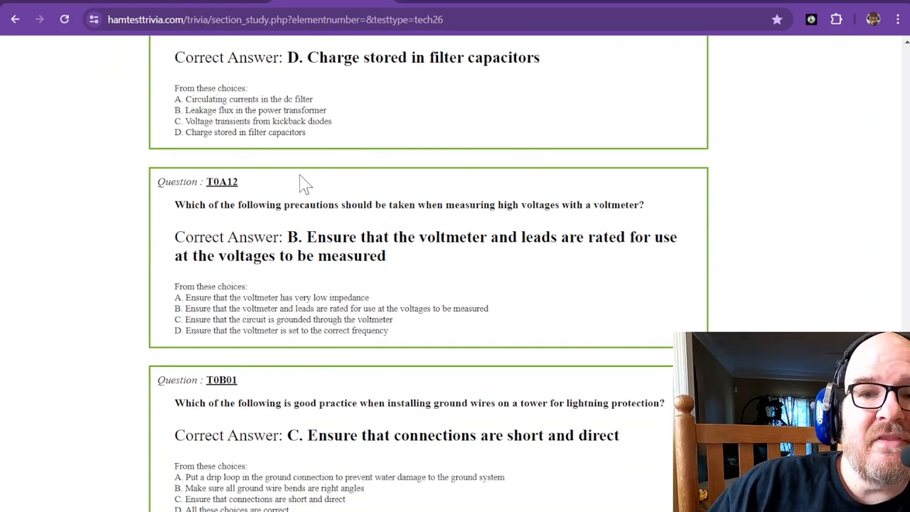
pyautogui.moveTo(264, 163)
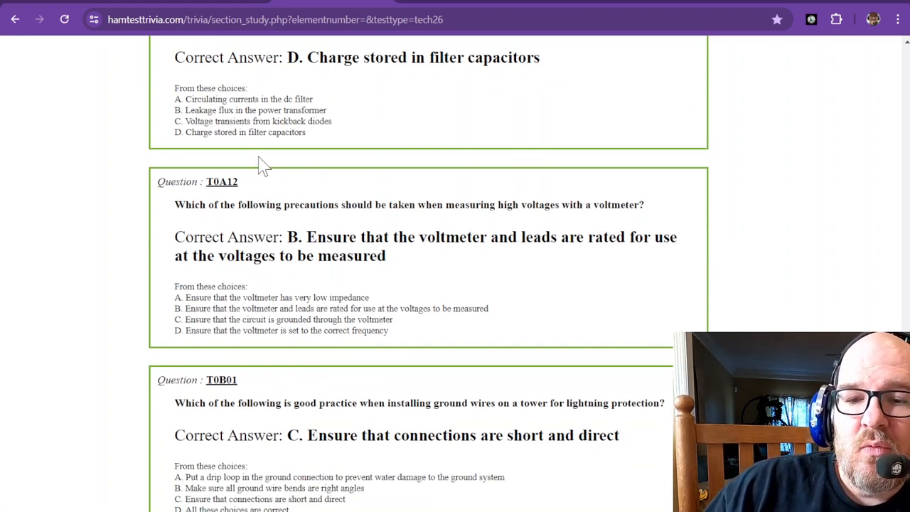
pyautogui.moveTo(270, 172)
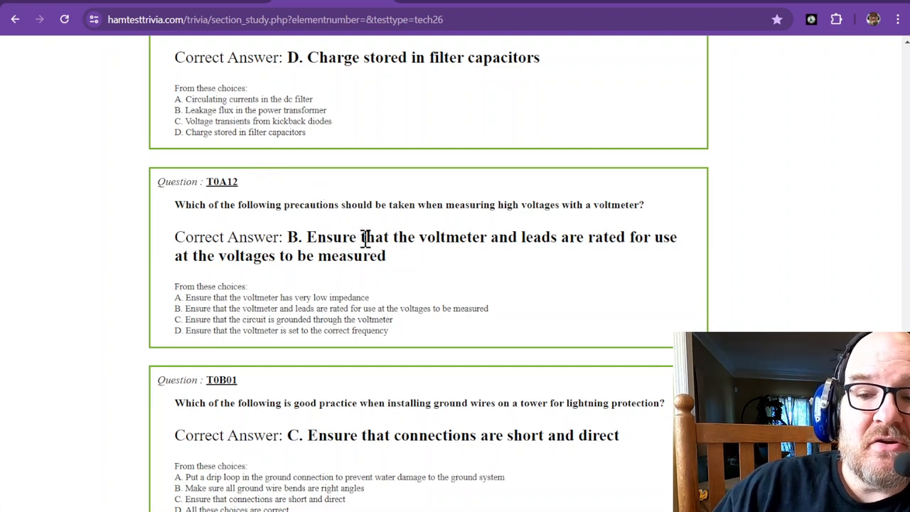
pyautogui.moveTo(518, 245)
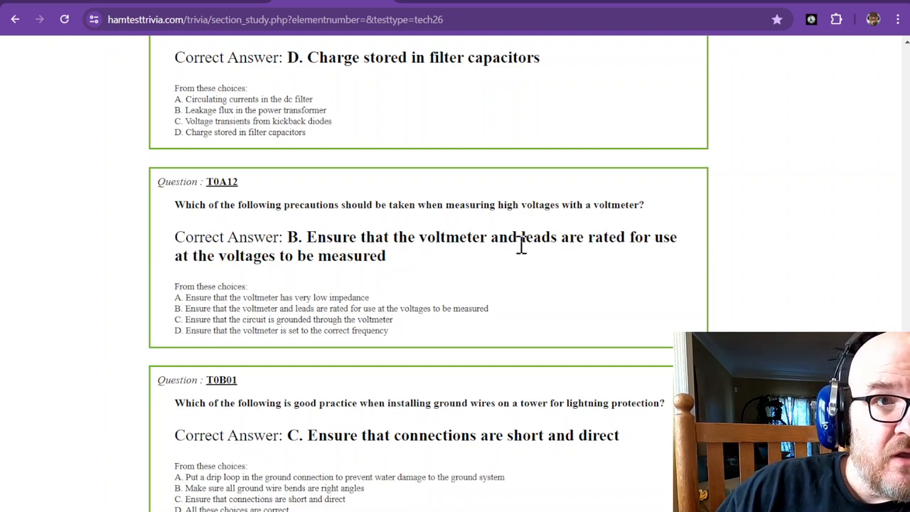
pyautogui.moveTo(220, 266)
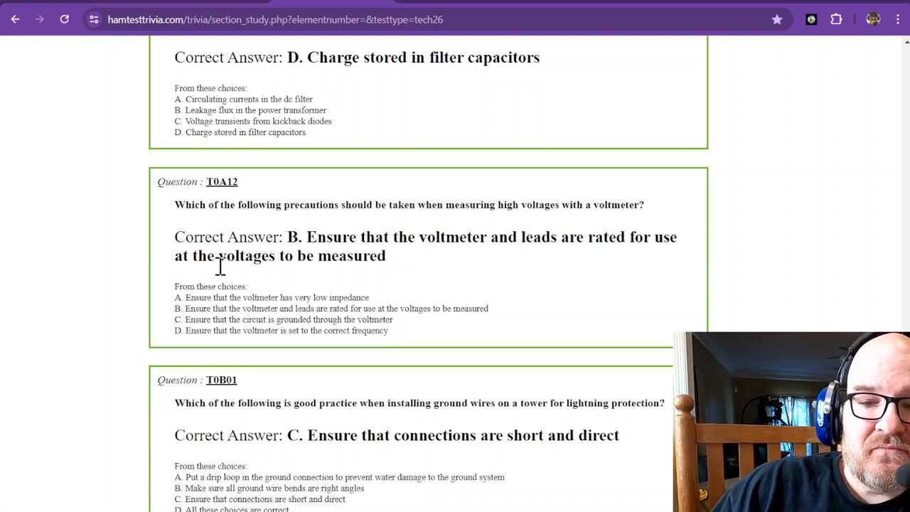
pyautogui.doubleClick(452, 236)
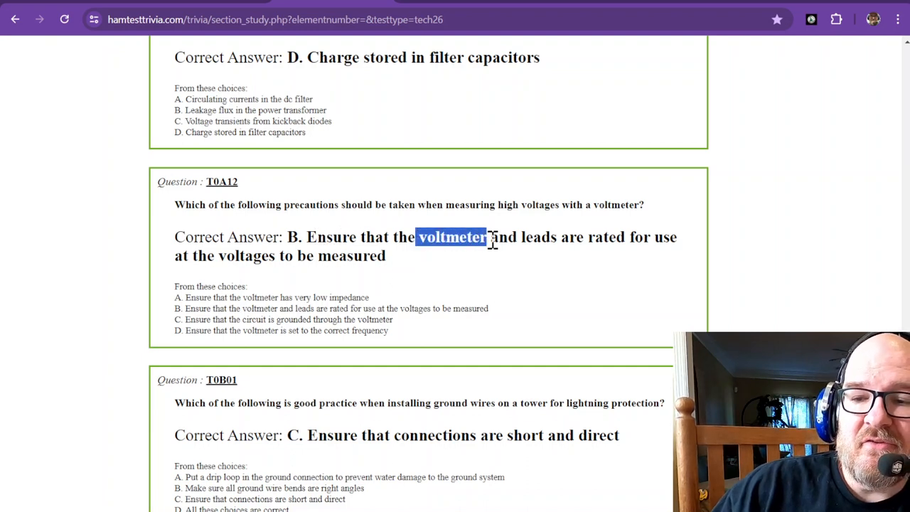
pyautogui.moveTo(487, 236); pyautogui.dragTo(624, 237)
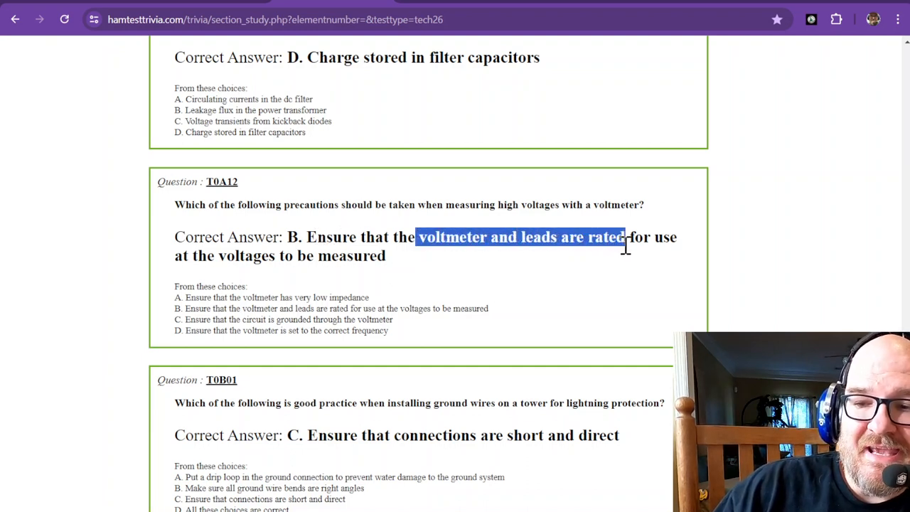